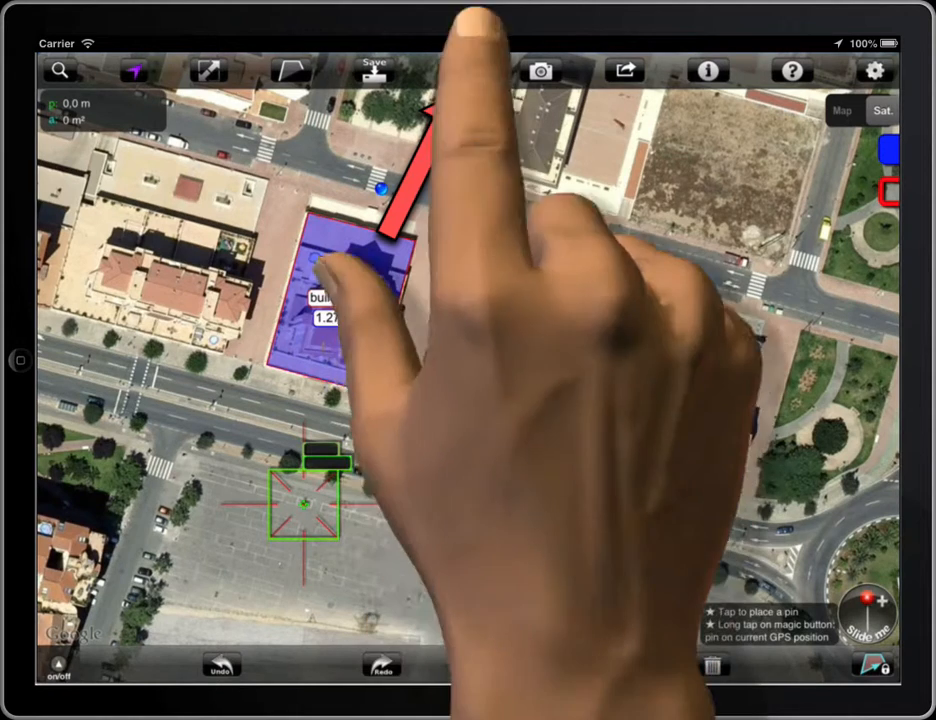
# Step: Show the list of measurement files saved on the iPad instead of the map
pyautogui.click(372, 70)
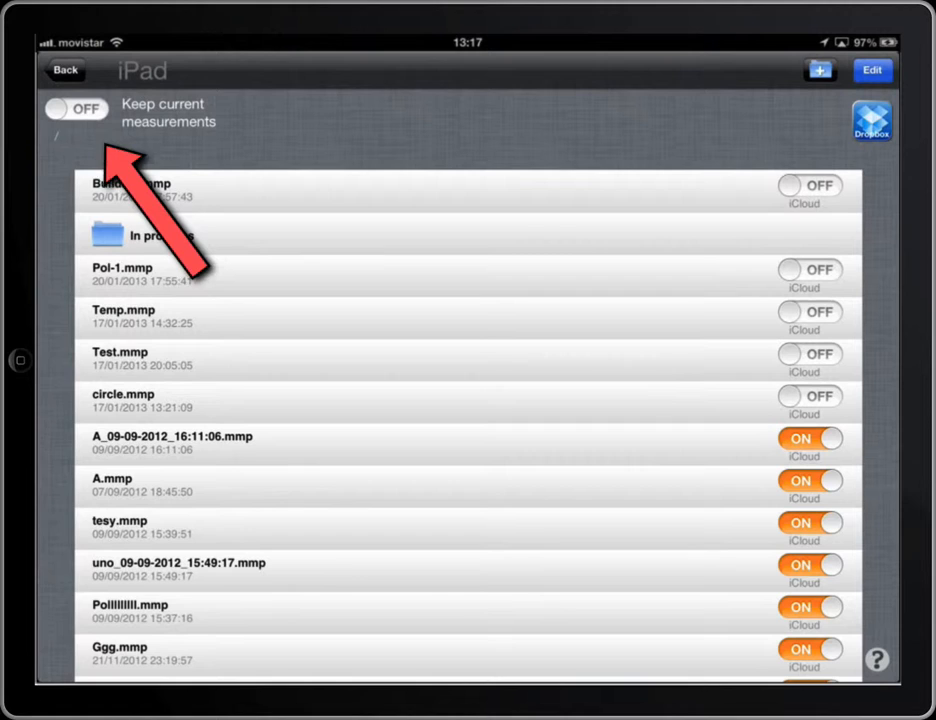
# Step: Load Pol-1.mmp with Keep current measurements on, merging it into the current data
pyautogui.click(76, 108)
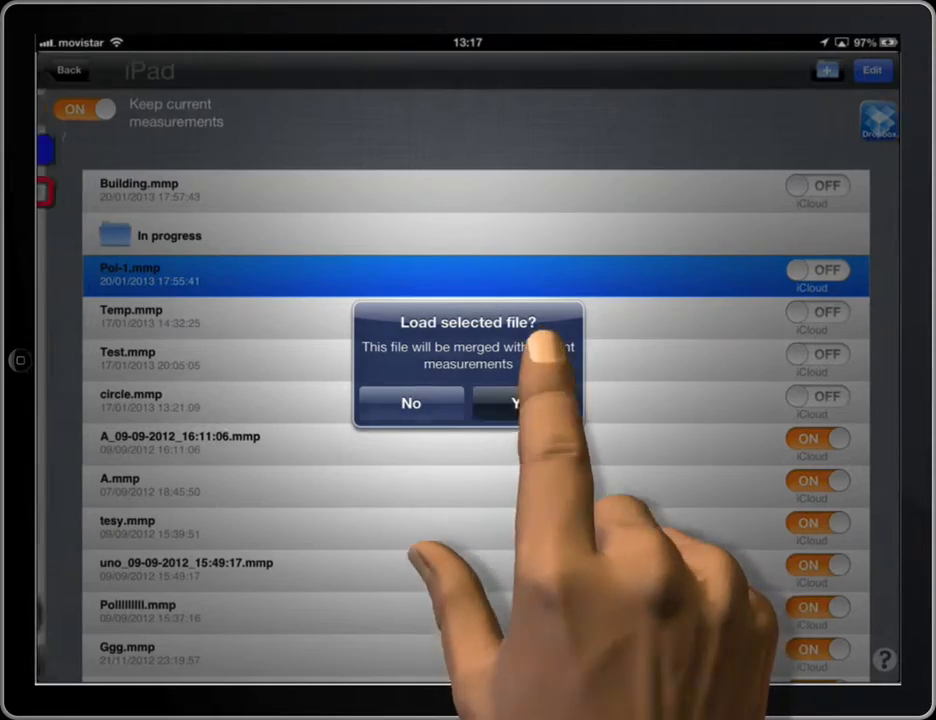
pyautogui.click(524, 404)
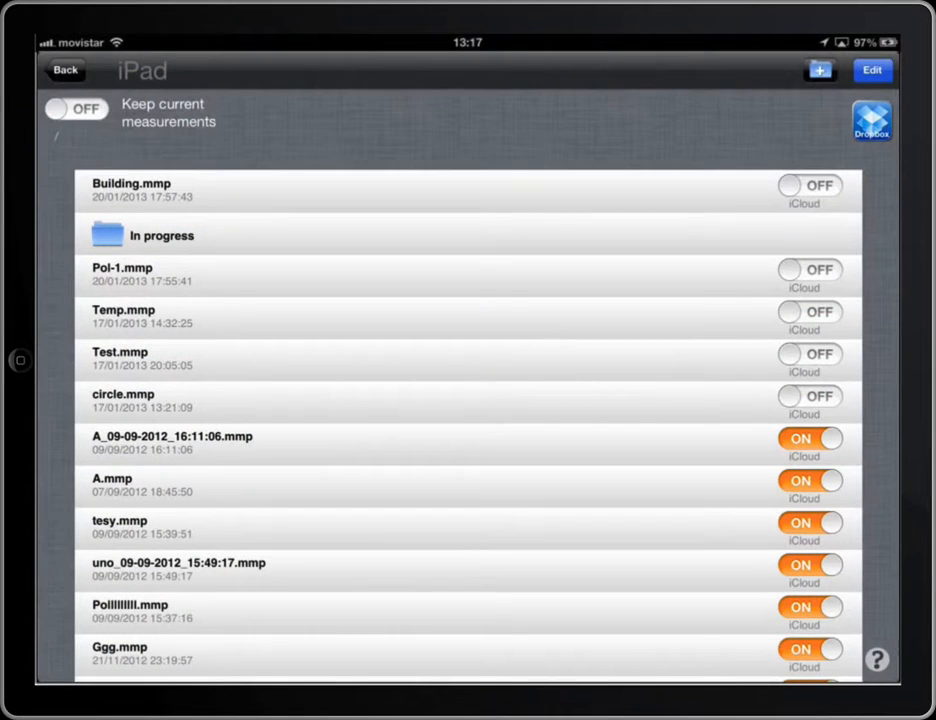
pyautogui.click(870, 120)
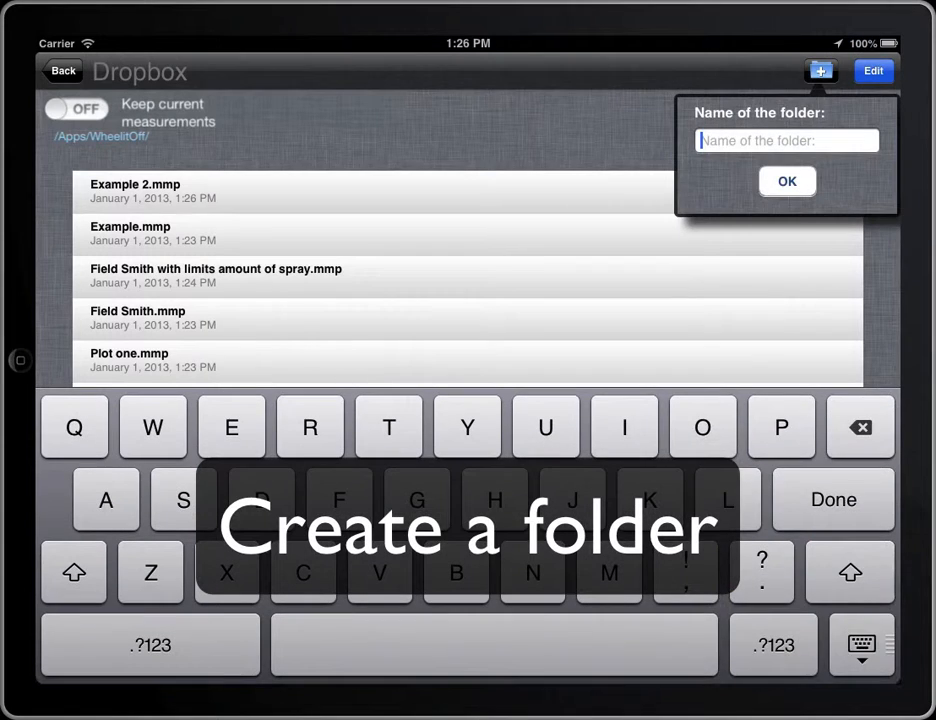
# Step: Create a Dropbox folder named 'In progress' and look inside it
pyautogui.write('In')
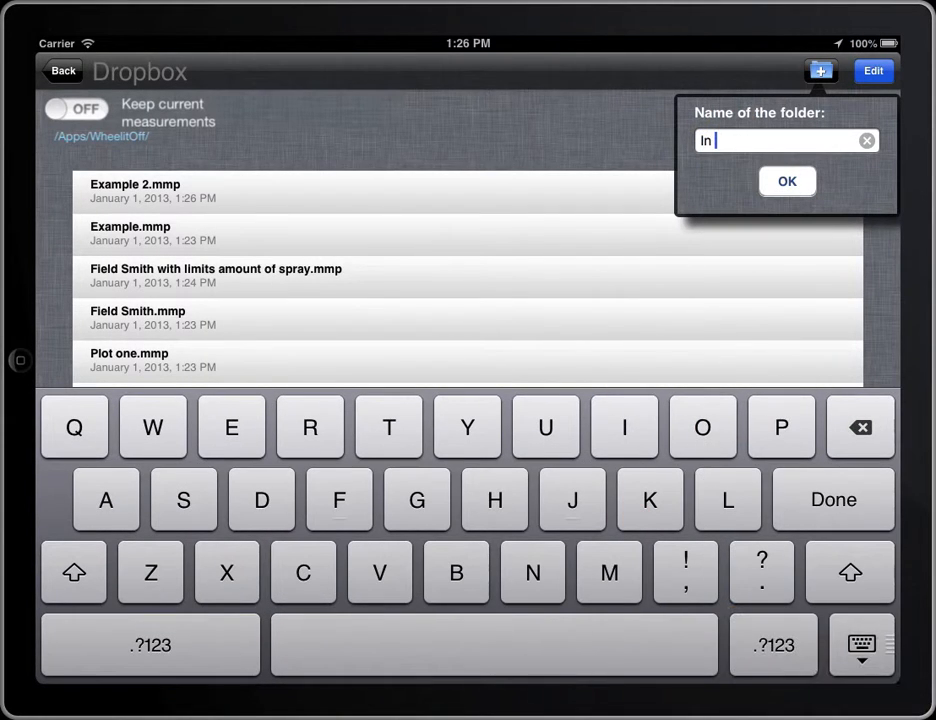
pyautogui.write('progress')
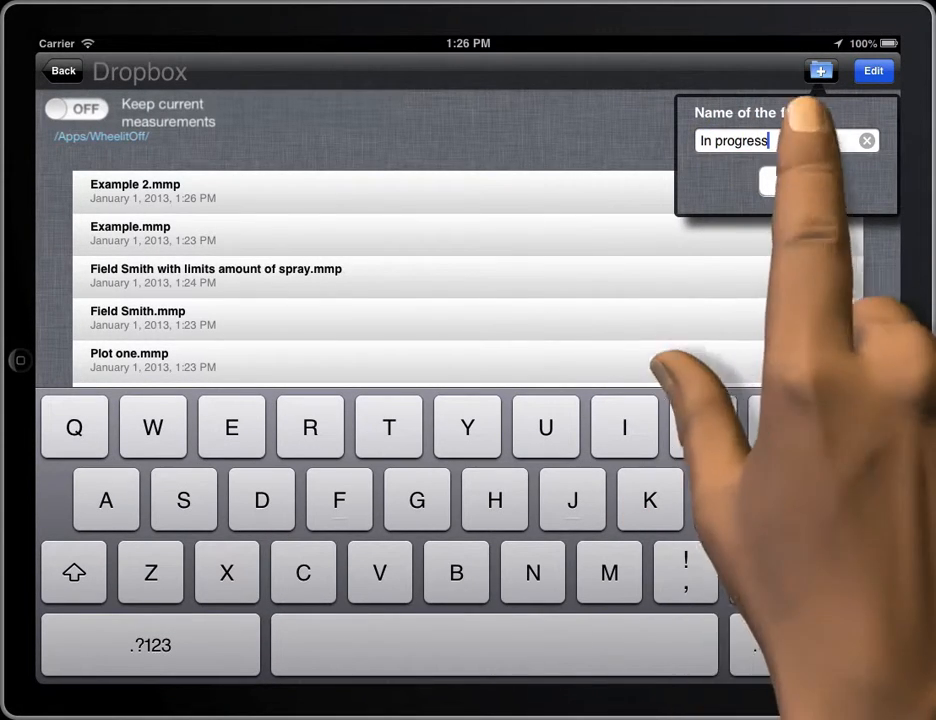
pyautogui.click(768, 180)
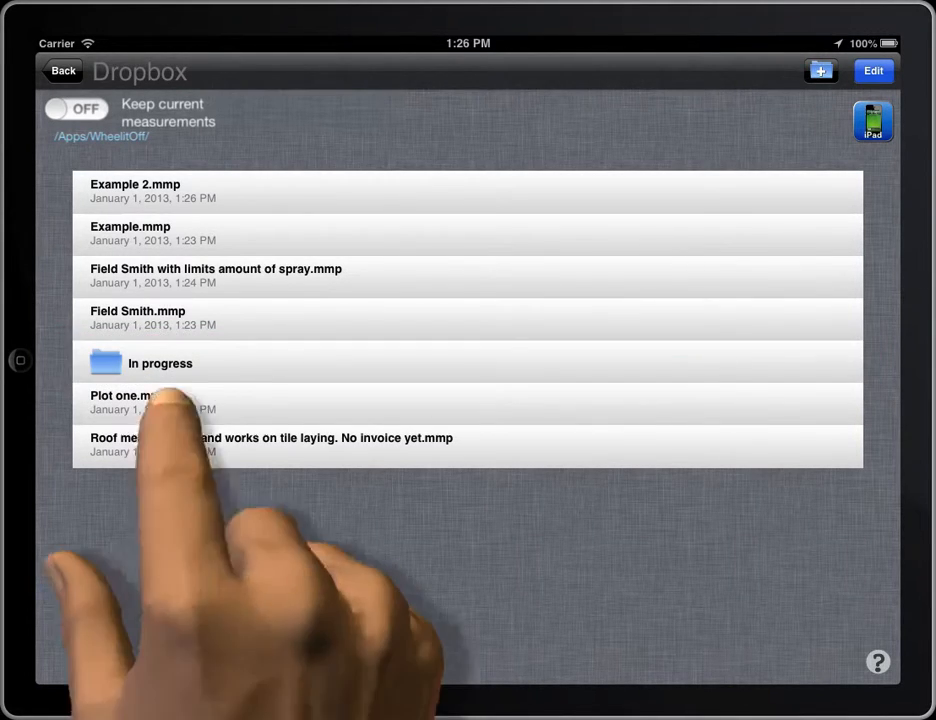
pyautogui.click(160, 364)
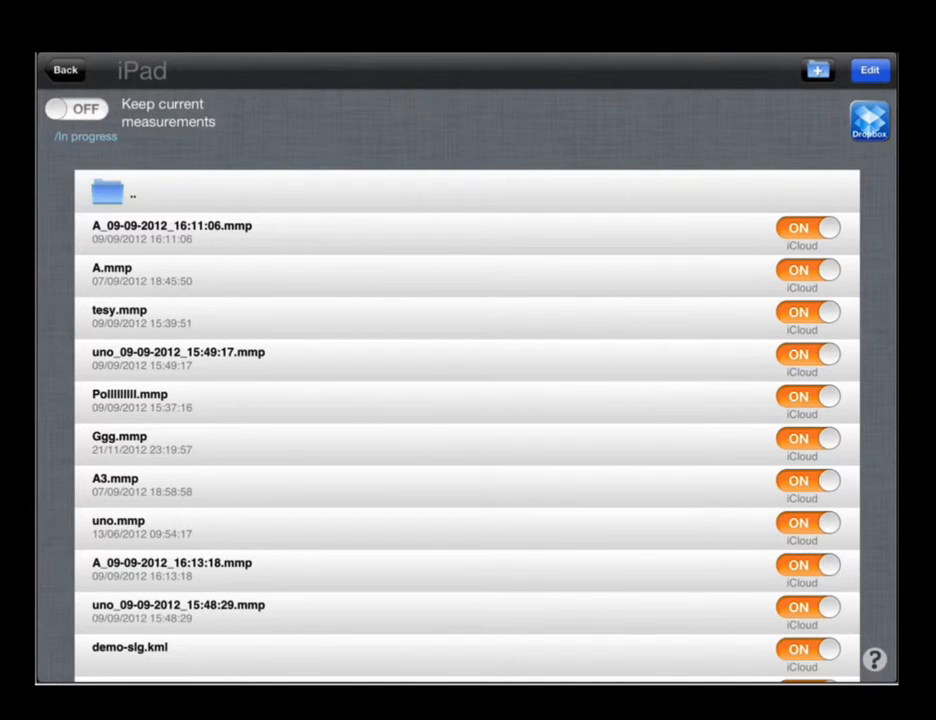
# Step: Return to the Dropbox list and switch it into edit mode with delete markers
pyautogui.click(868, 120)
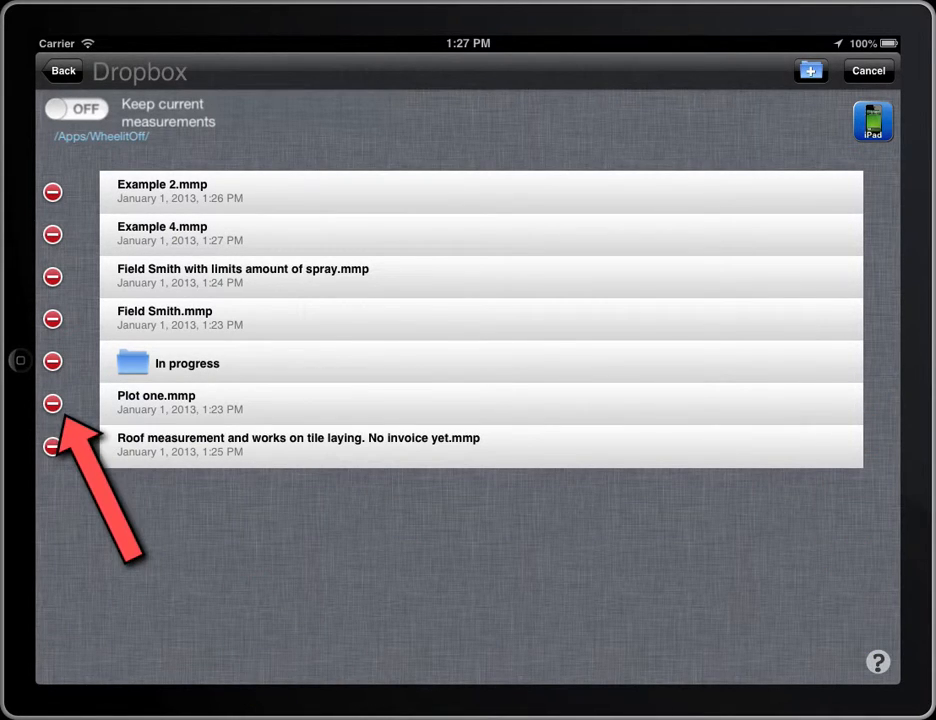
# Step: Delete Plot one.mmp from Dropbox and start deleting Field Smith.mmp
pyautogui.click(52, 404)
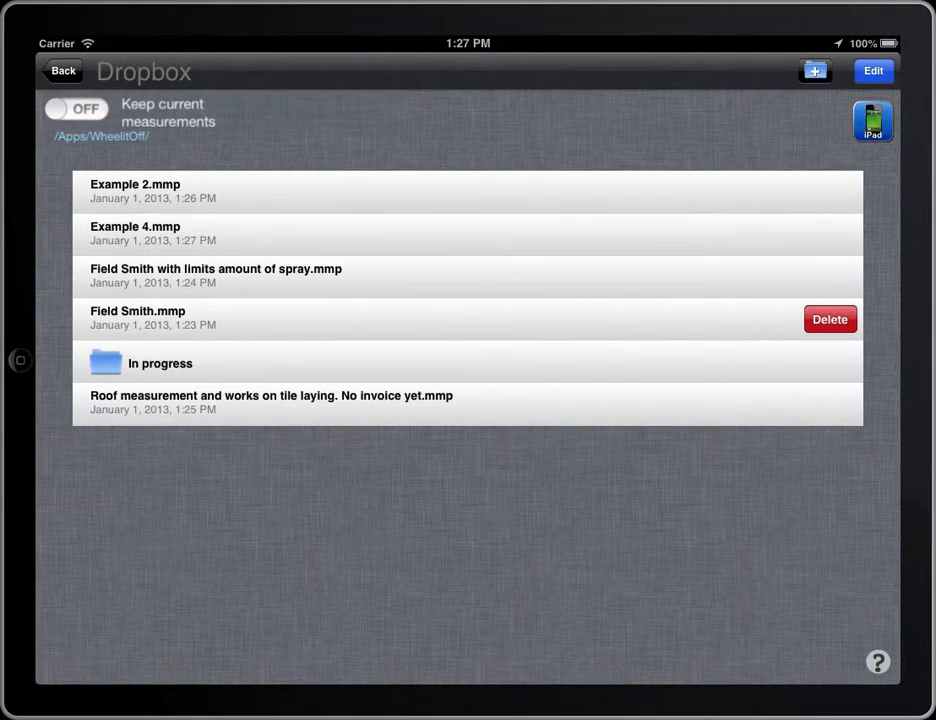
pyautogui.click(828, 320)
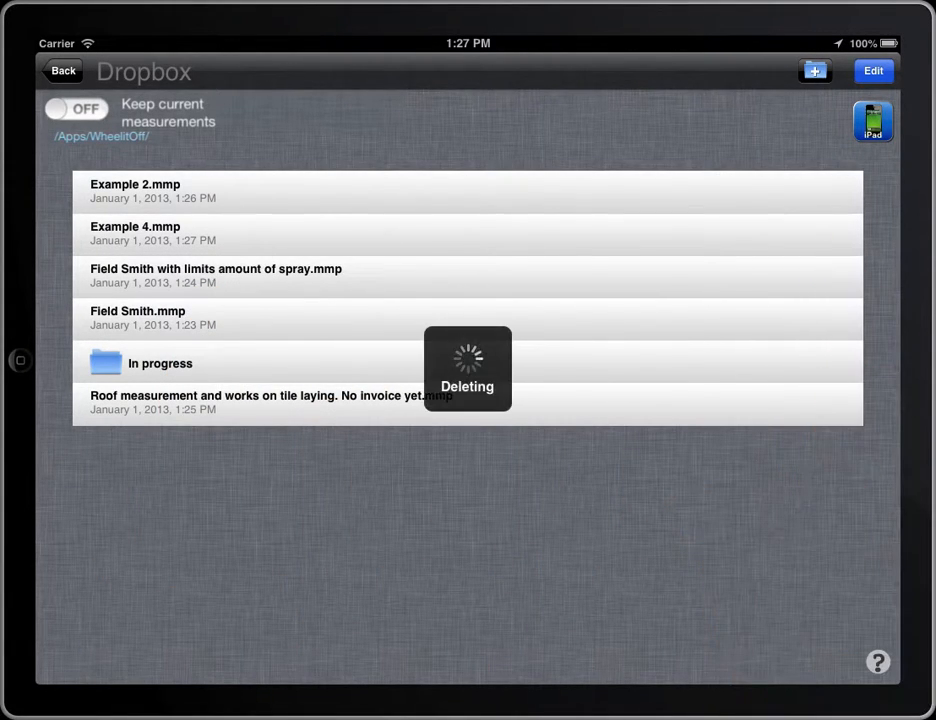